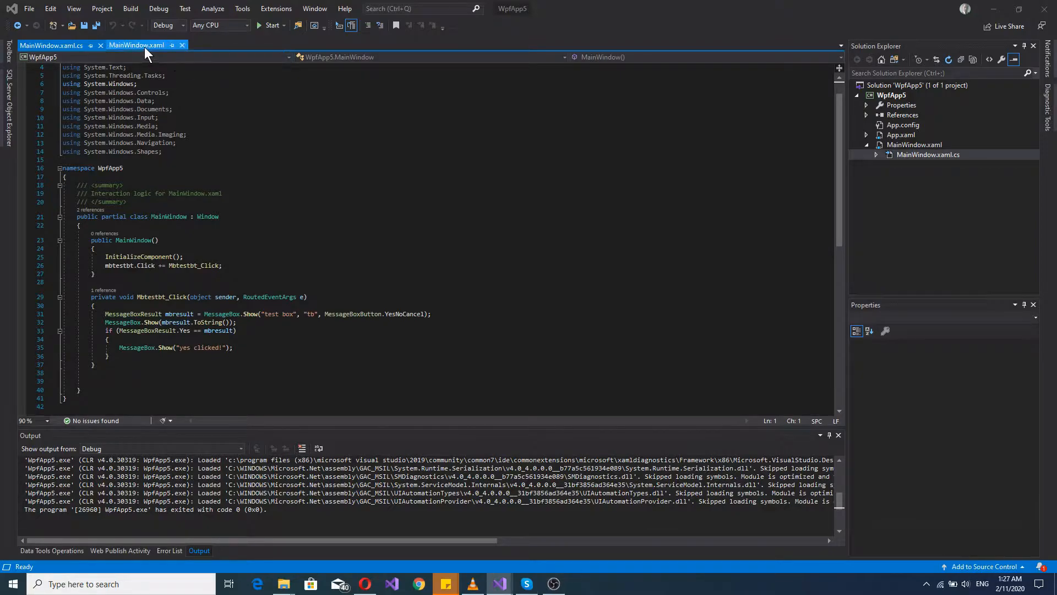
- Switch from the MainWindow.xaml.cs code-behind to the MainWindow.xaml designer
click(136, 46)
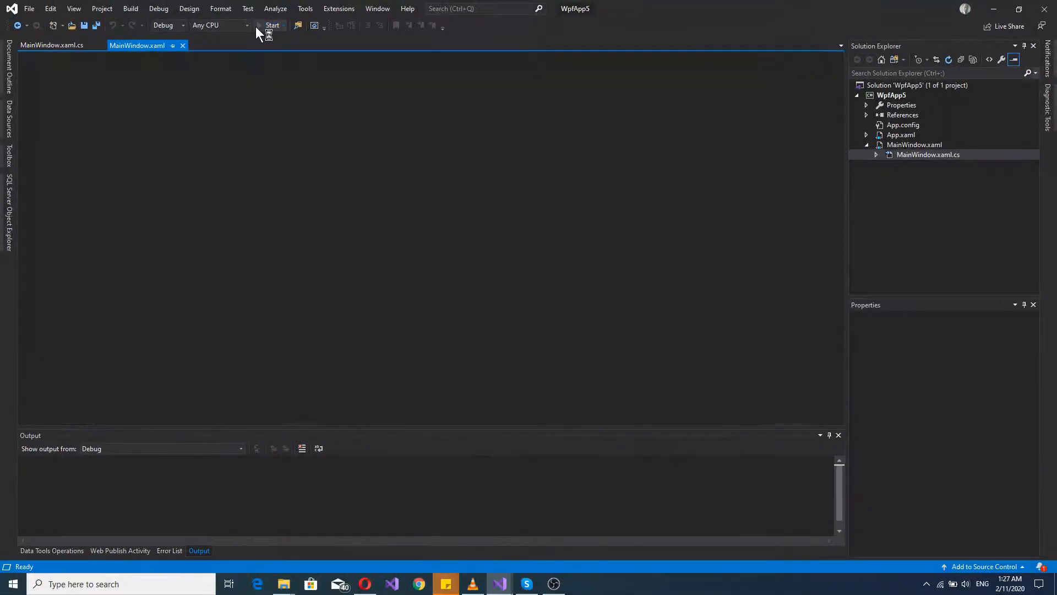
- Run WpfApp5, answer the Yes/No/Cancel message box with Yes and dismiss the Yes result messages
click(271, 25)
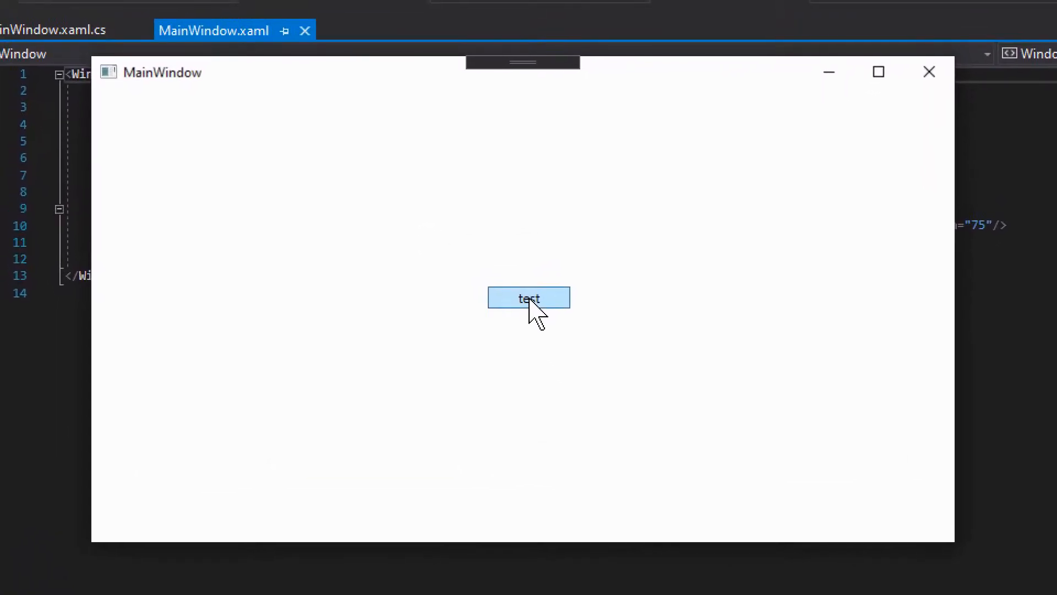
click(529, 297)
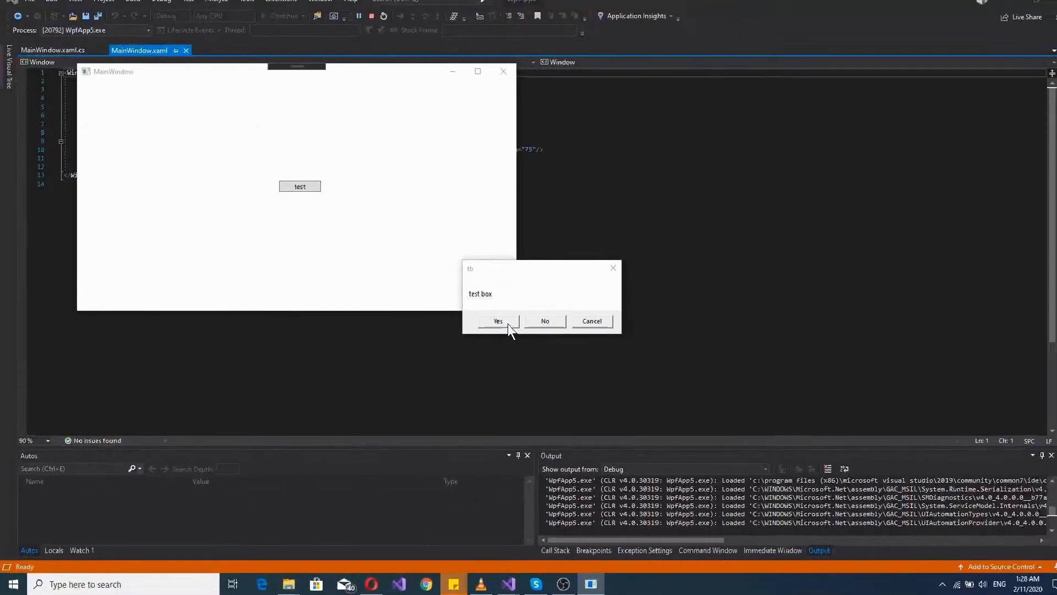
click(497, 321)
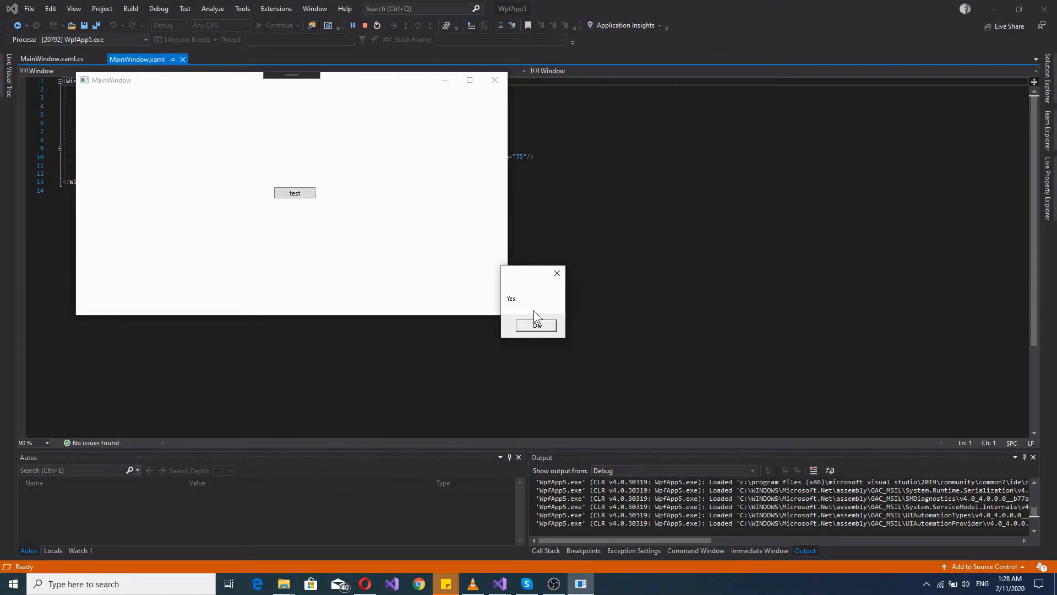
click(533, 324)
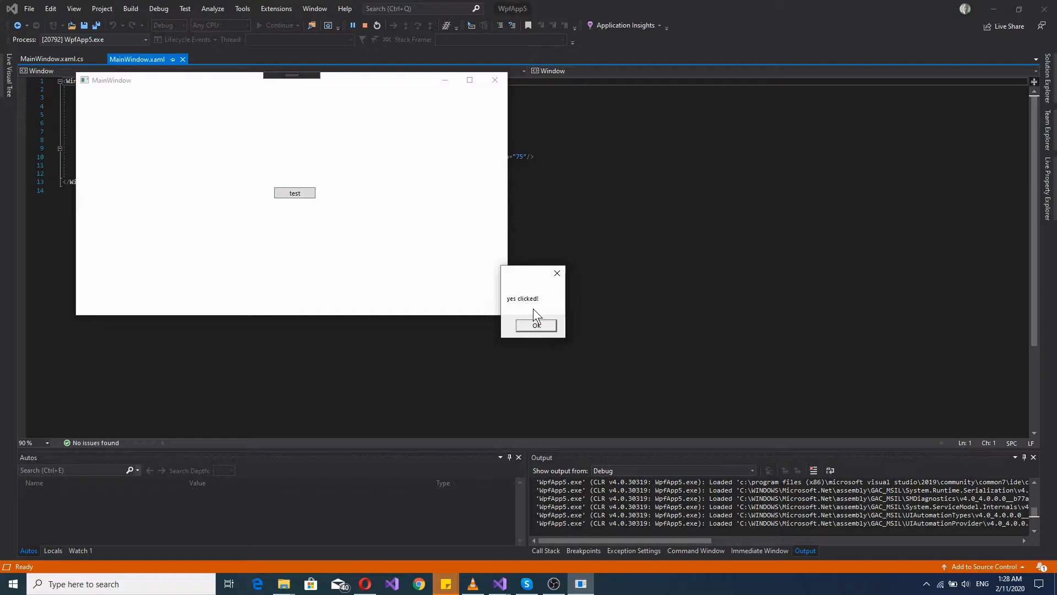
click(535, 324)
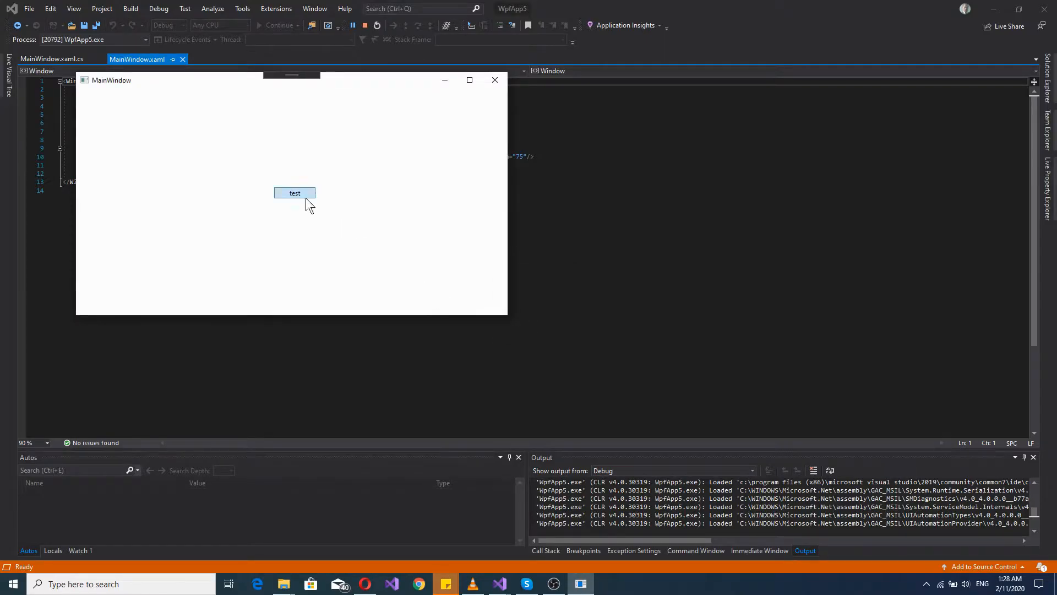
- Test again answering Cancel, dismiss the Cancel result, and close the running MainWindow
click(295, 193)
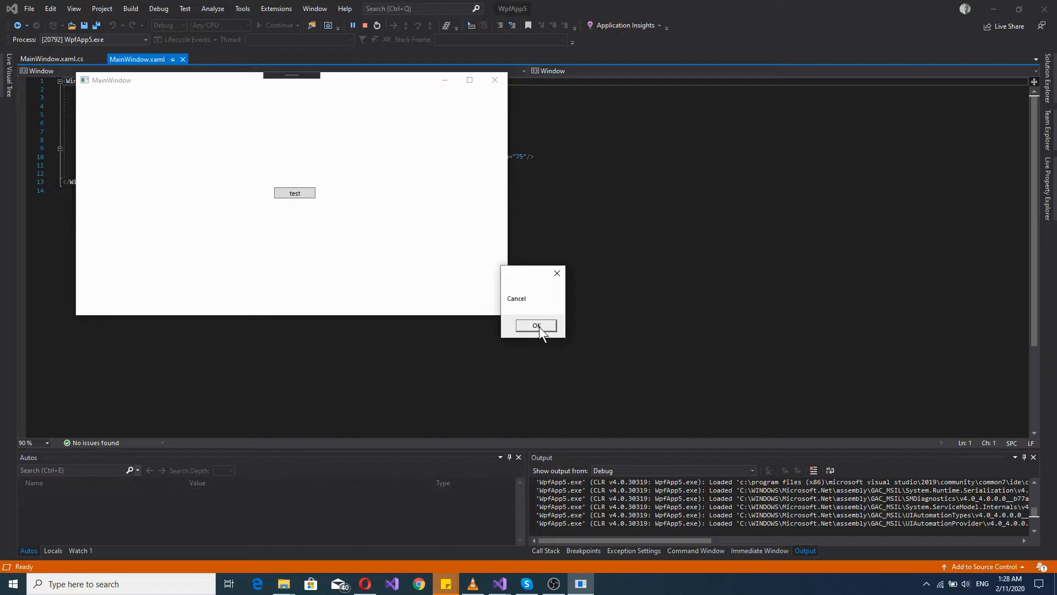
click(536, 326)
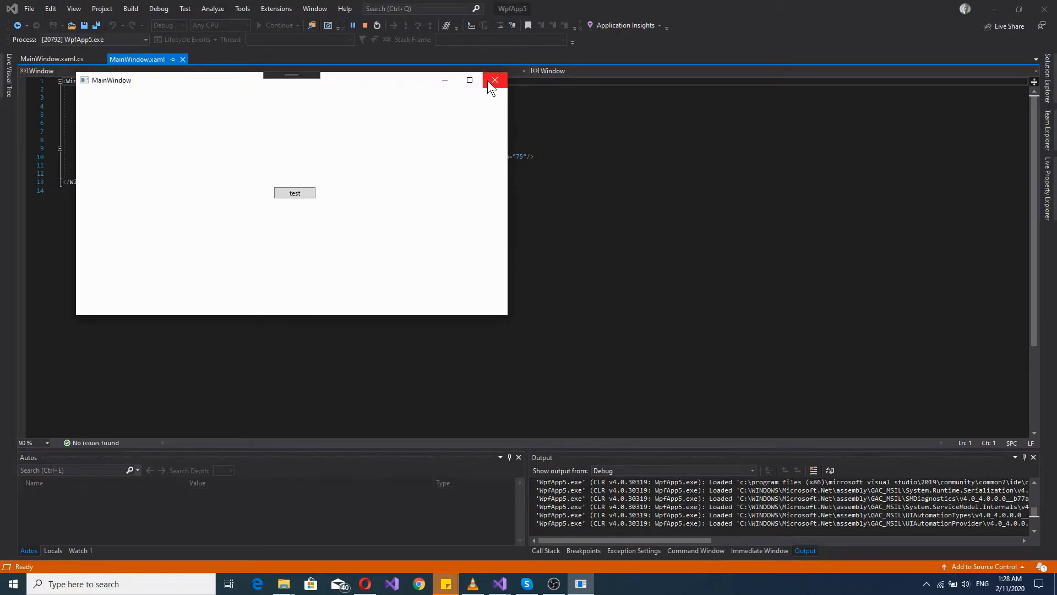
click(494, 81)
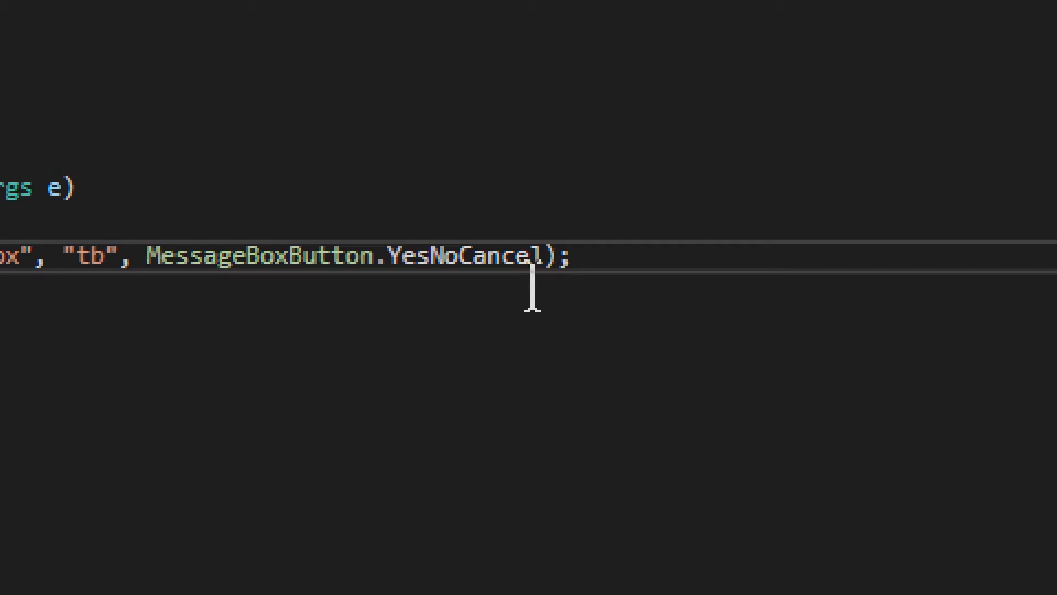
double_click(606, 291)
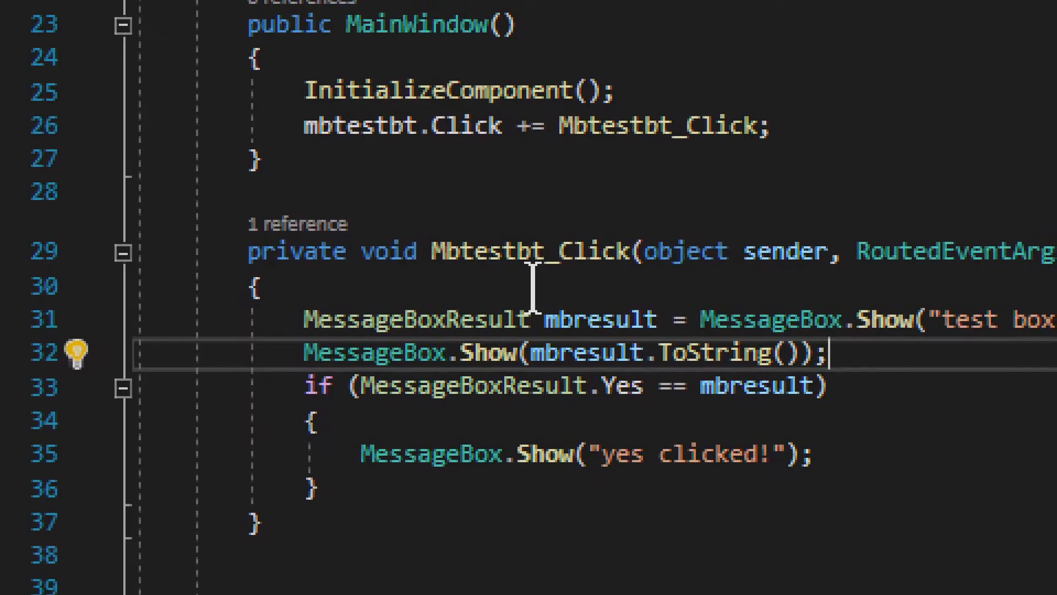
scroll(down, 3)
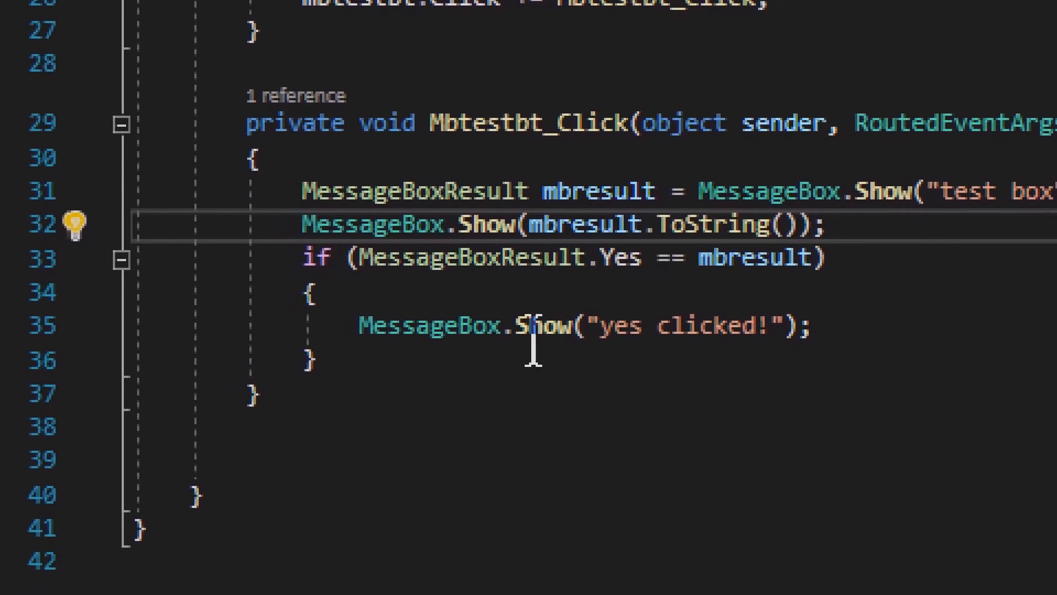
scroll(up, 3)
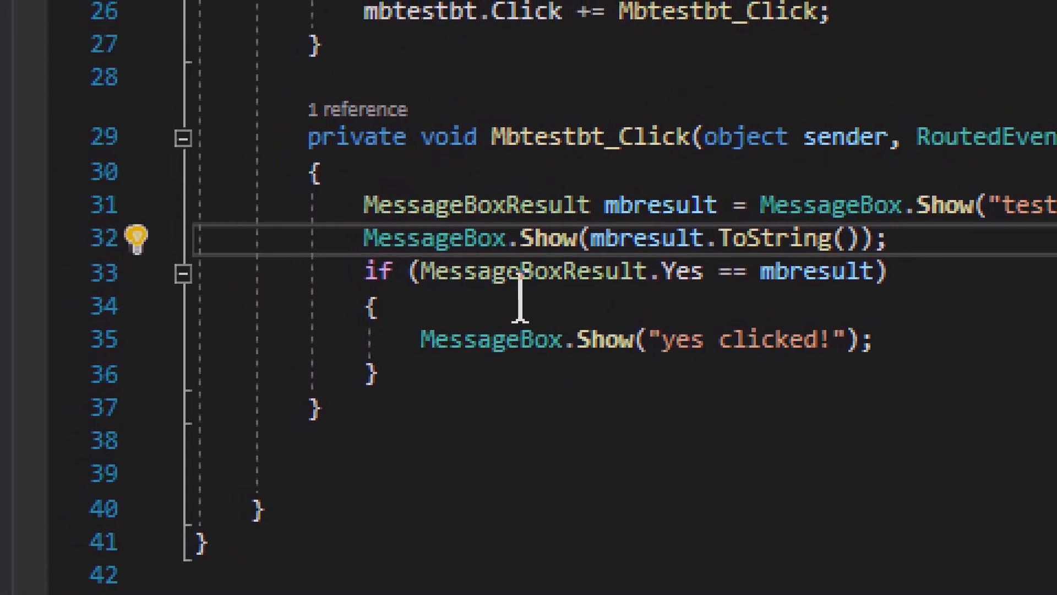